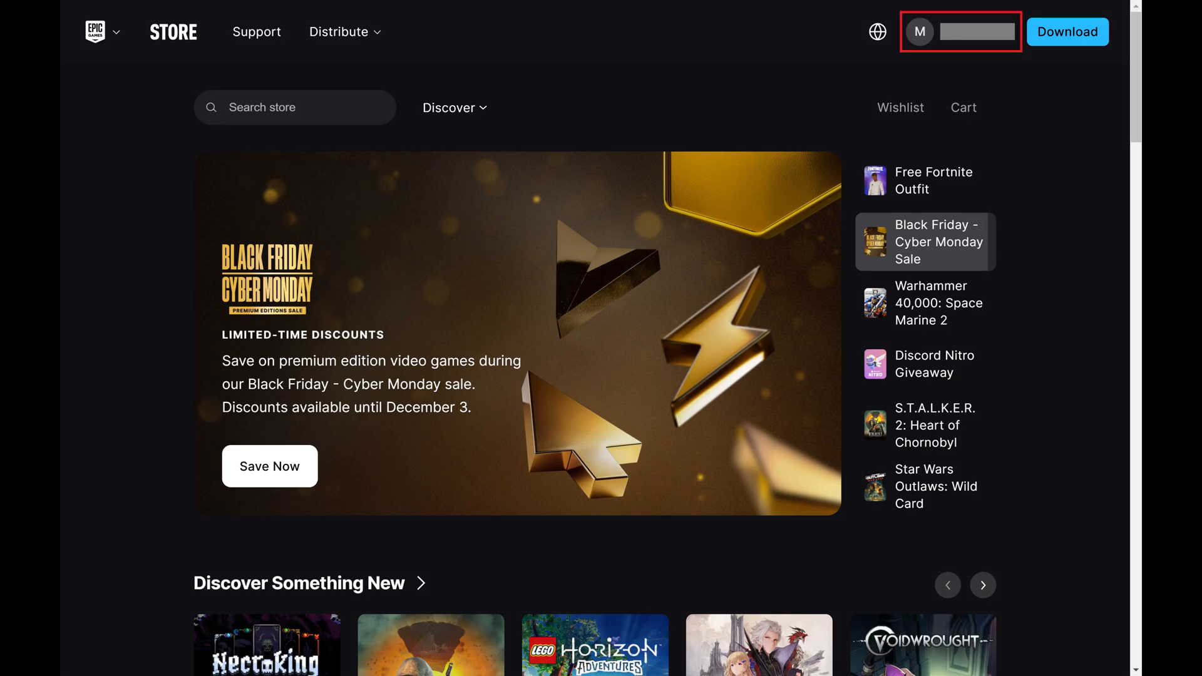
Open the Account settings page from the account name dropdown at top right
left_click(919, 32)
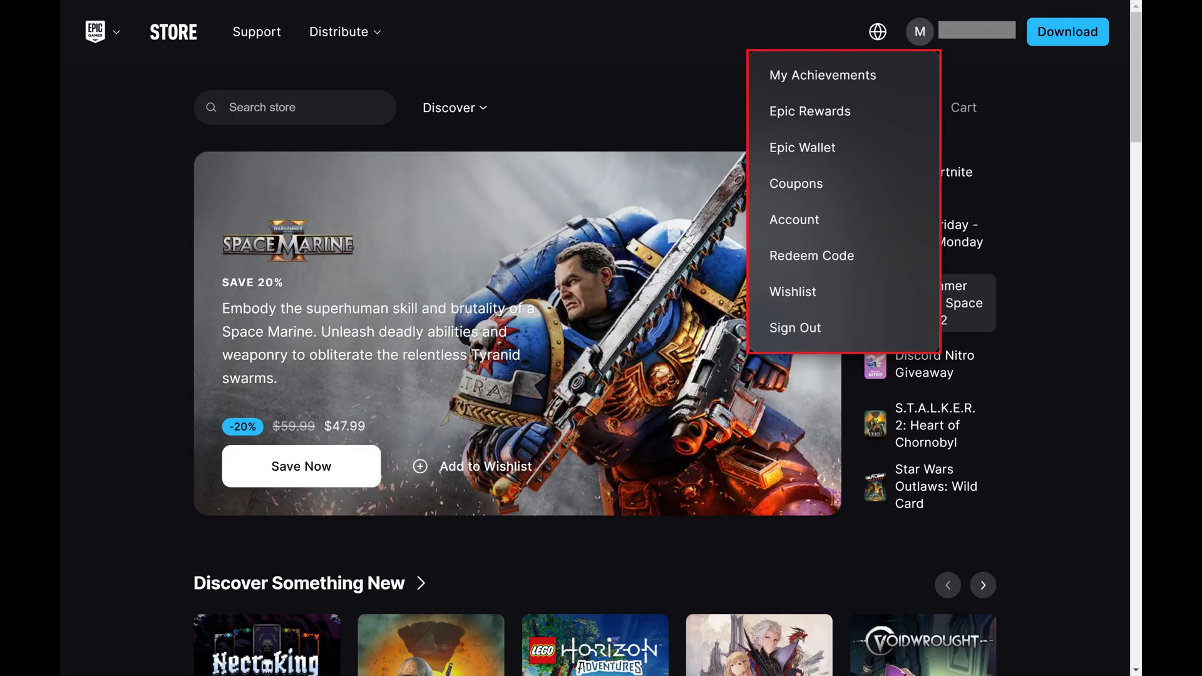
mouse_move(795, 219)
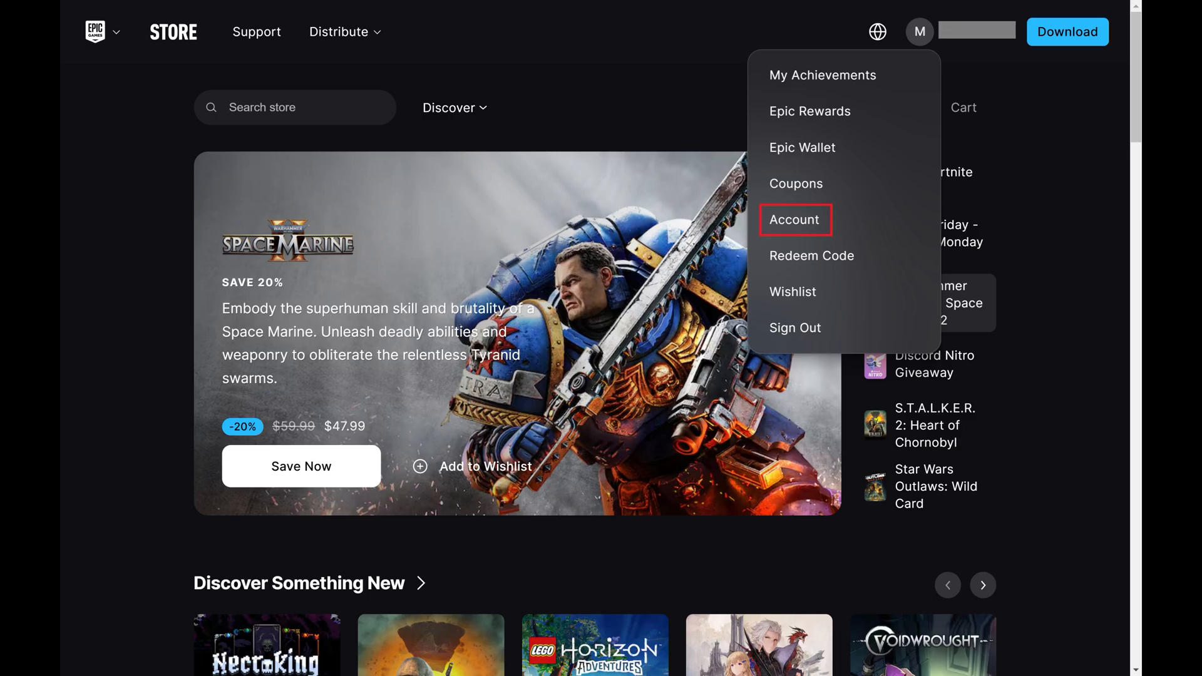
left_click(794, 220)
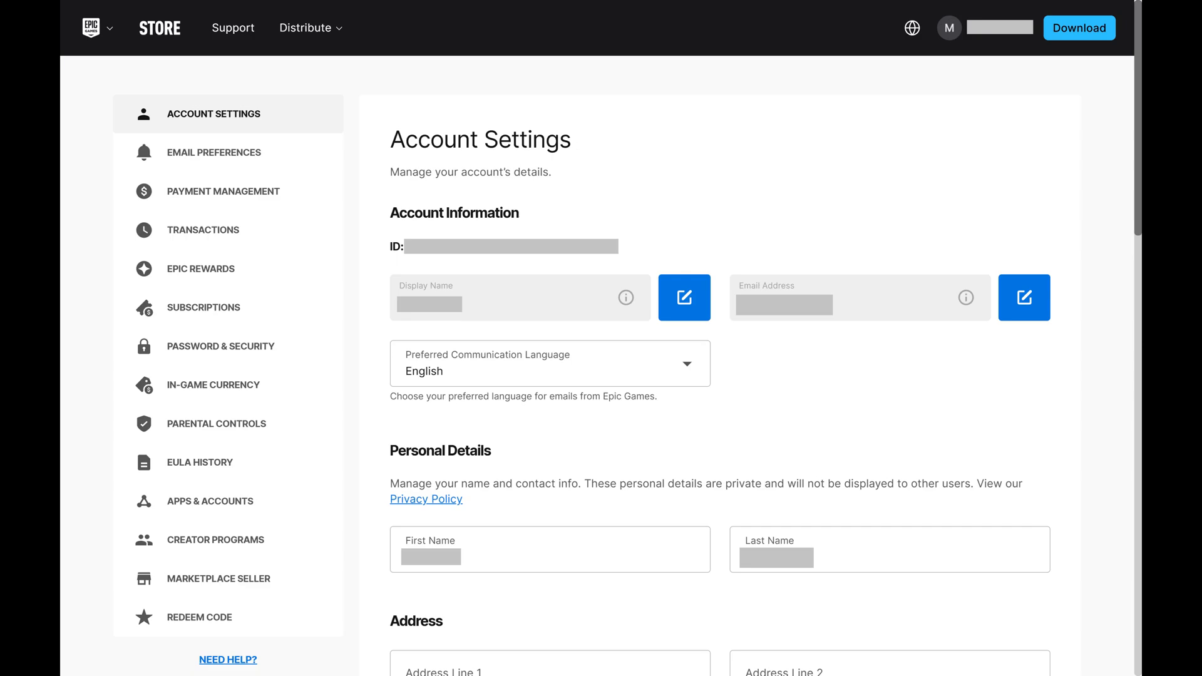
Go to Password & Security and choose Manage backup codes for the Authenticator App
left_click(223, 346)
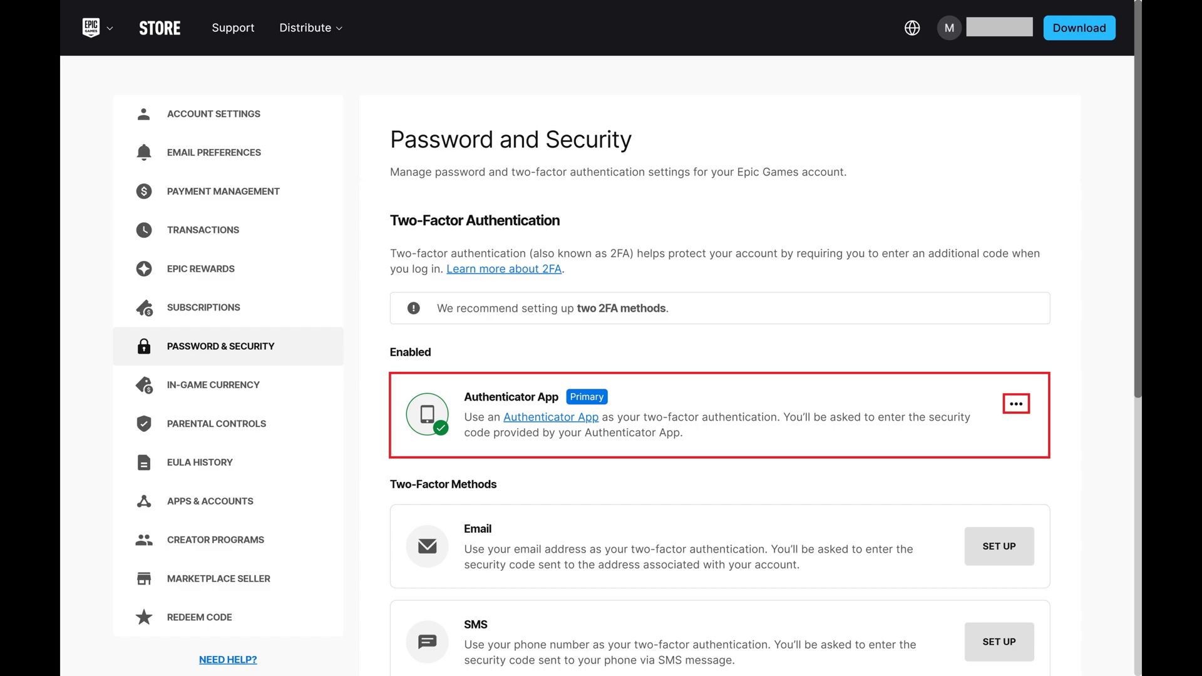
left_click(1016, 404)
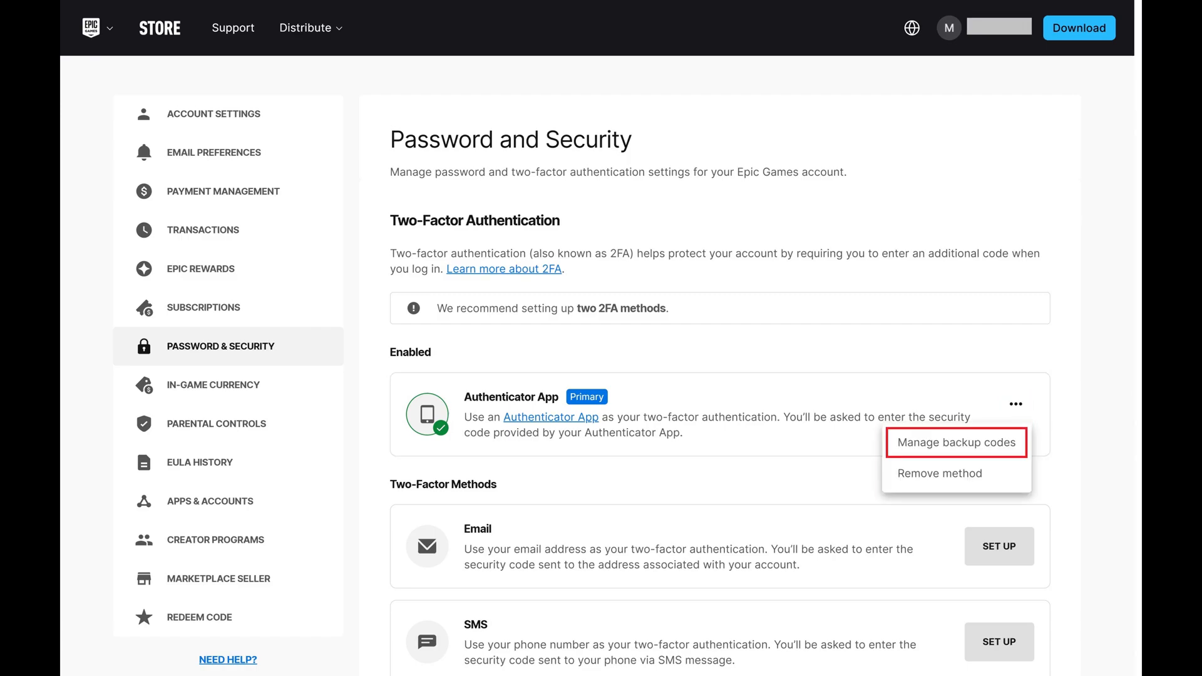
left_click(956, 443)
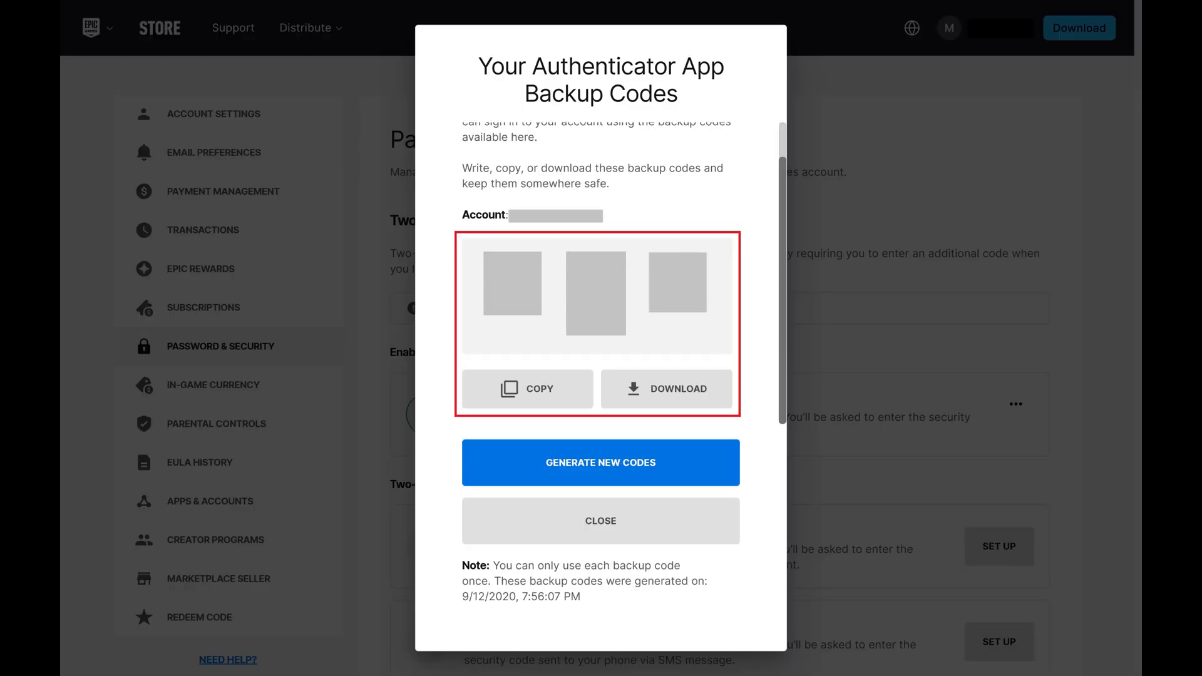